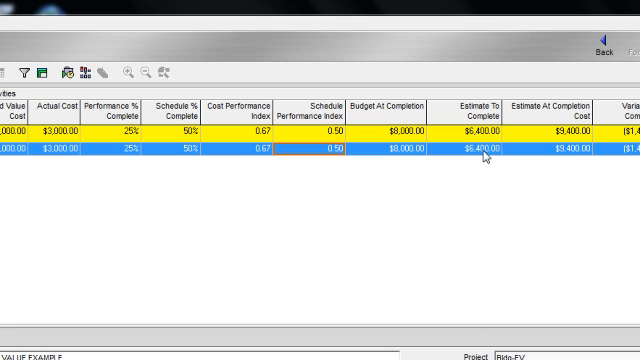
mouse_move(258, 276)
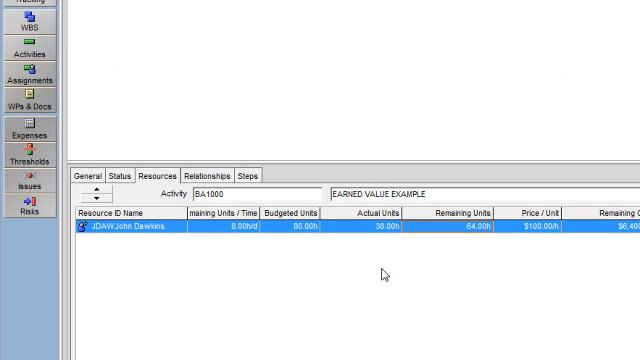
mouse_move(386, 276)
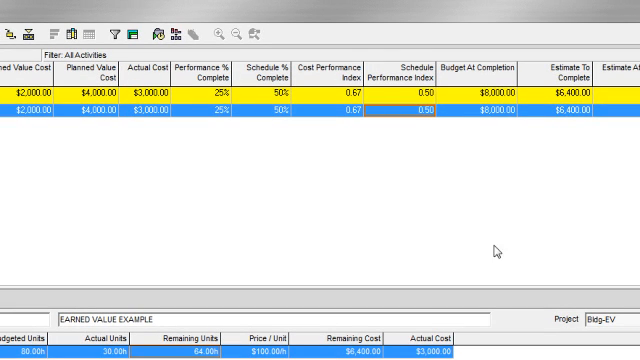
mouse_move(568, 112)
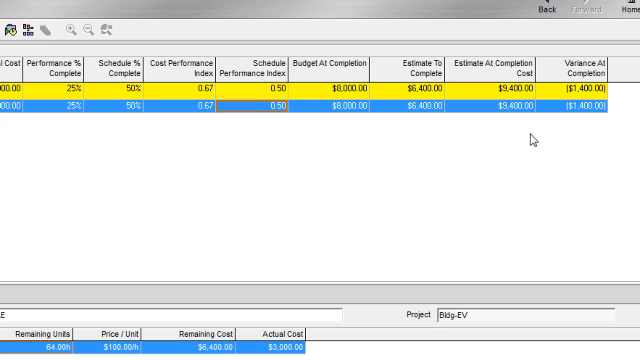
mouse_move(568, 92)
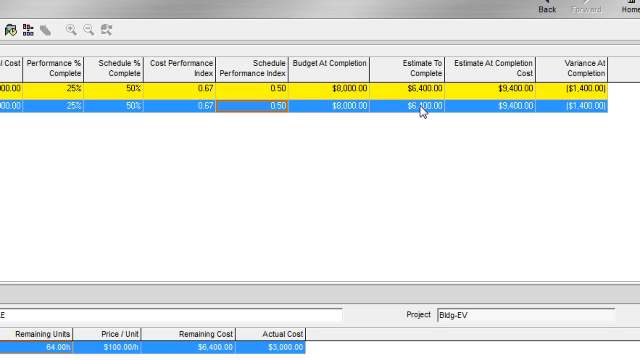
mouse_move(348, 192)
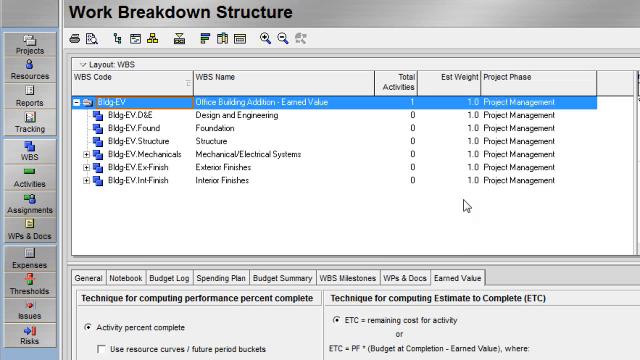
mouse_move(460, 234)
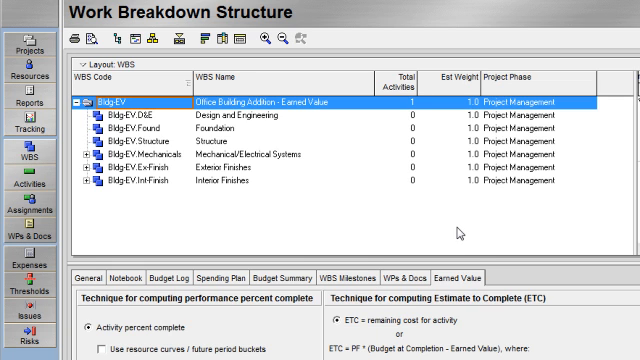
mouse_move(458, 232)
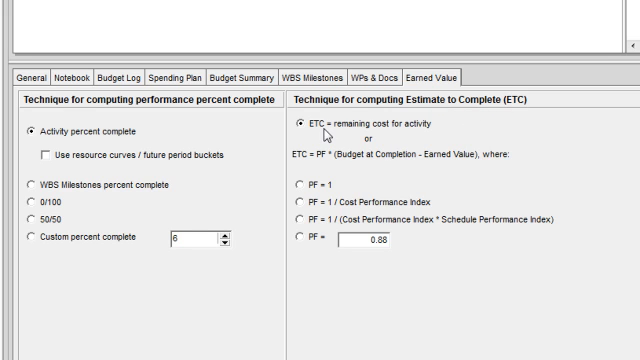
mouse_move(358, 138)
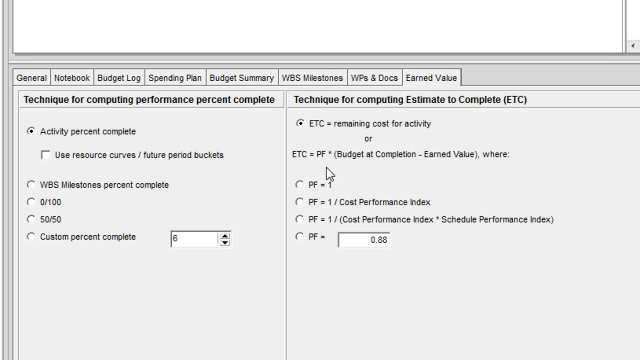
mouse_move(324, 168)
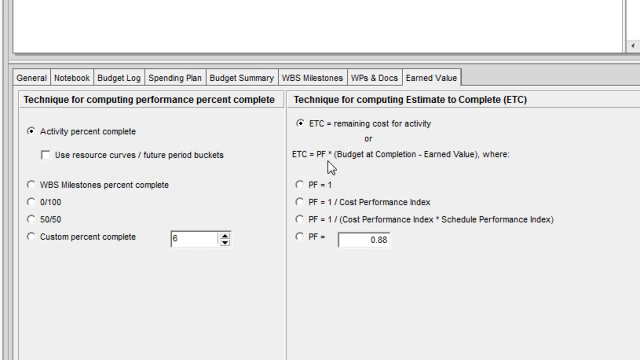
mouse_move(374, 164)
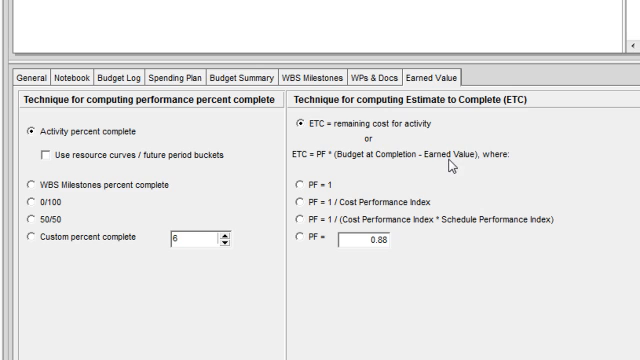
mouse_move(452, 166)
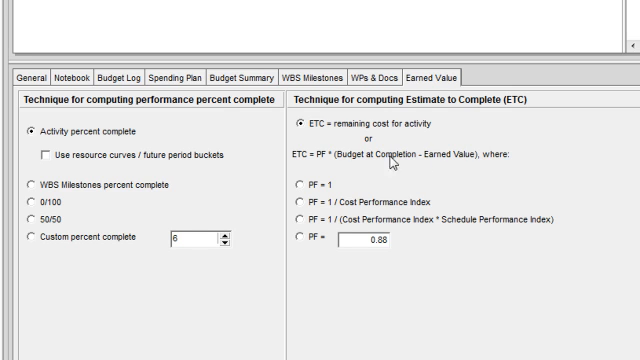
mouse_move(388, 164)
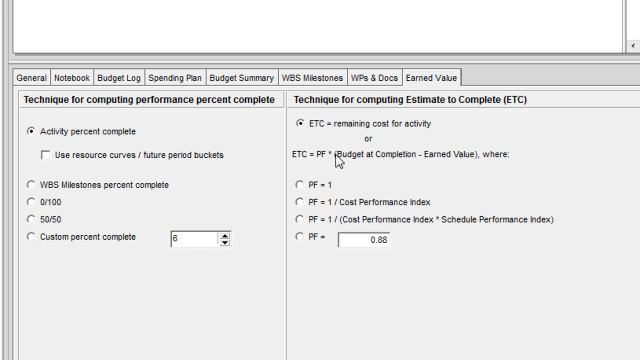
mouse_move(340, 164)
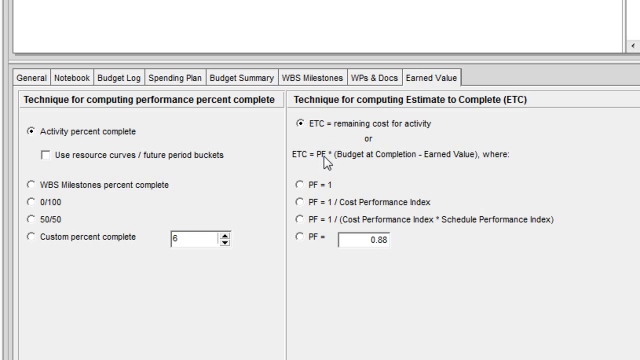
mouse_move(350, 204)
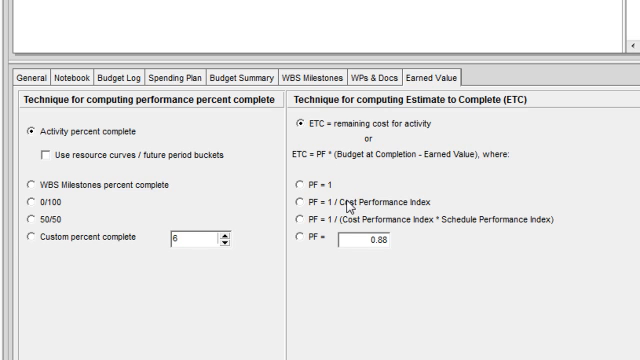
mouse_move(494, 232)
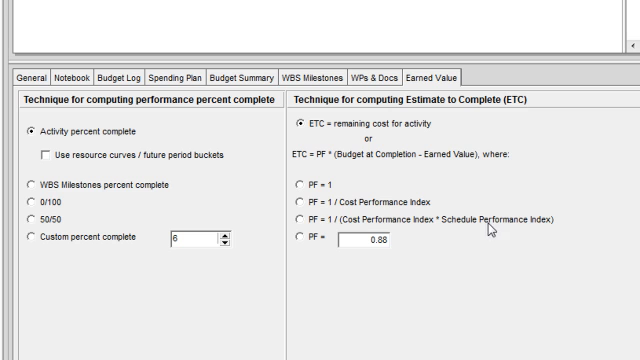
mouse_move(348, 212)
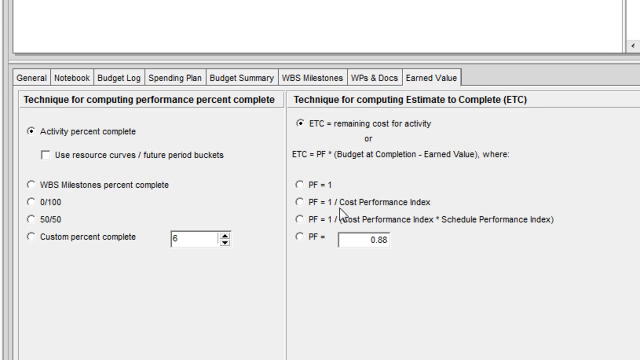
mouse_move(388, 210)
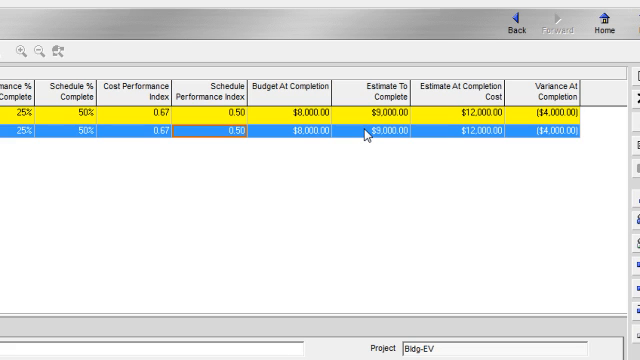
mouse_move(380, 144)
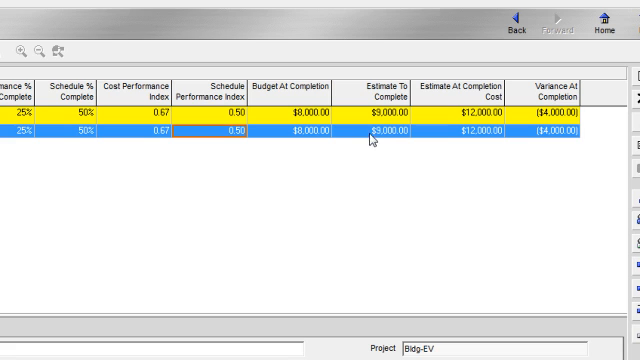
Step: Run Tools > Summarize to recompute earned value and return to the Activities view
left_click(370, 132)
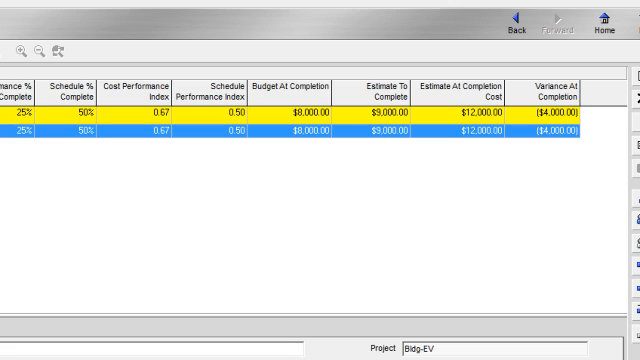
mouse_move(480, 142)
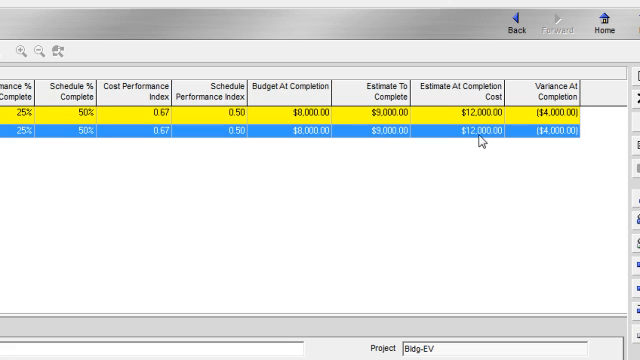
left_click(470, 132)
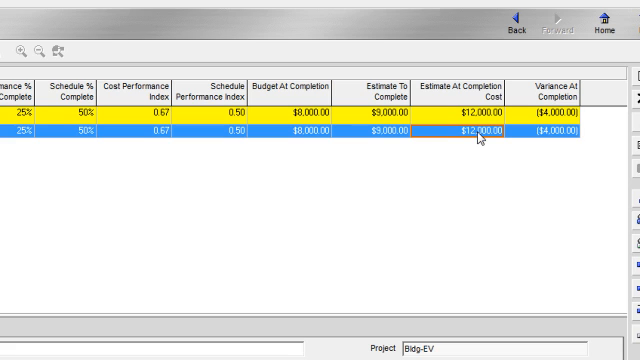
left_click(556, 132)
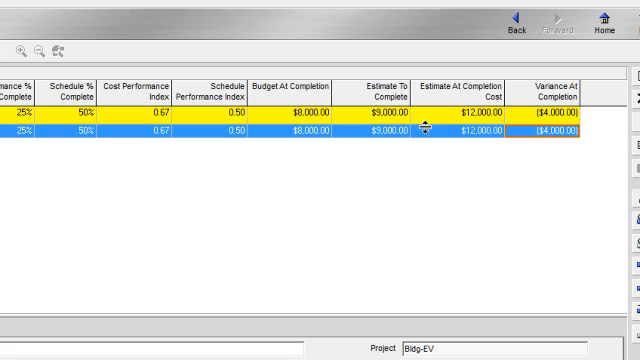
mouse_move(388, 140)
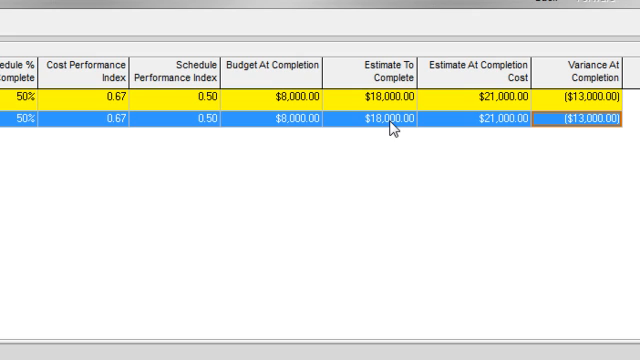
mouse_move(62, 192)
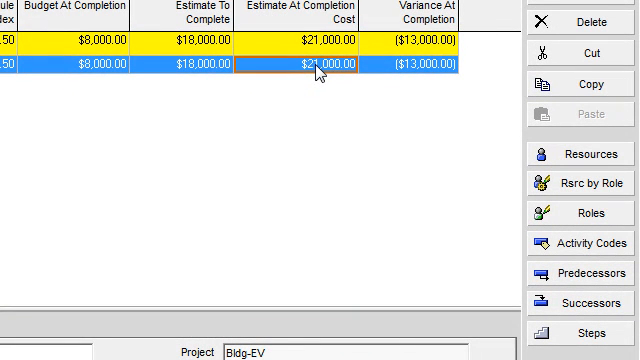
mouse_move(412, 78)
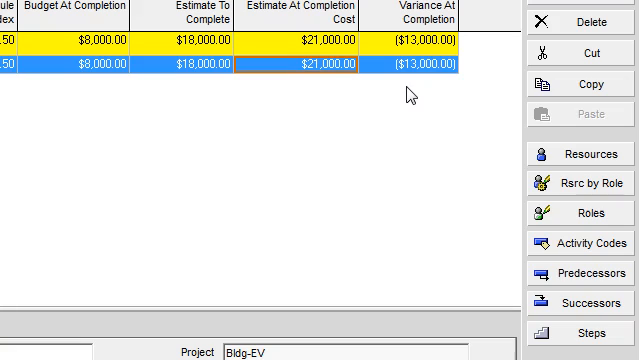
mouse_move(408, 96)
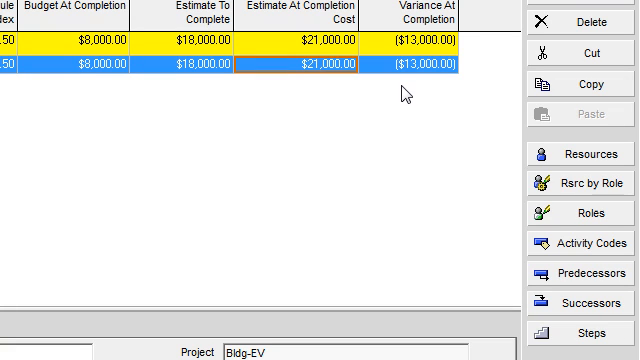